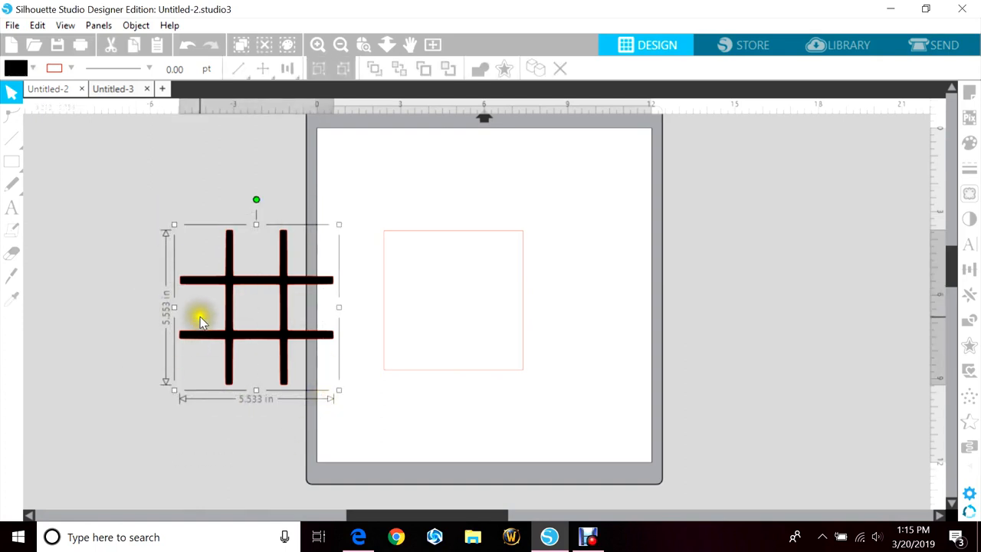
mouse_move(279, 346)
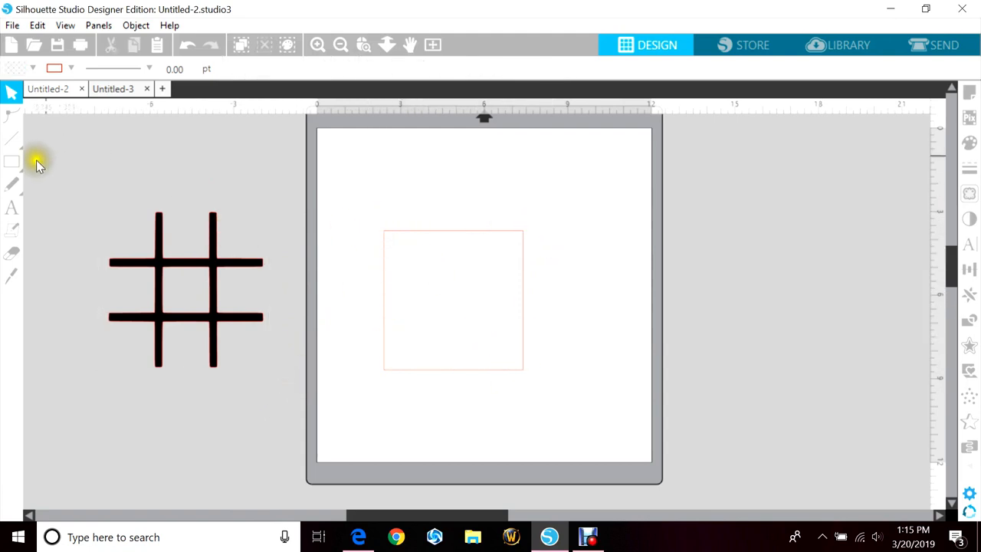
mouse_move(13, 161)
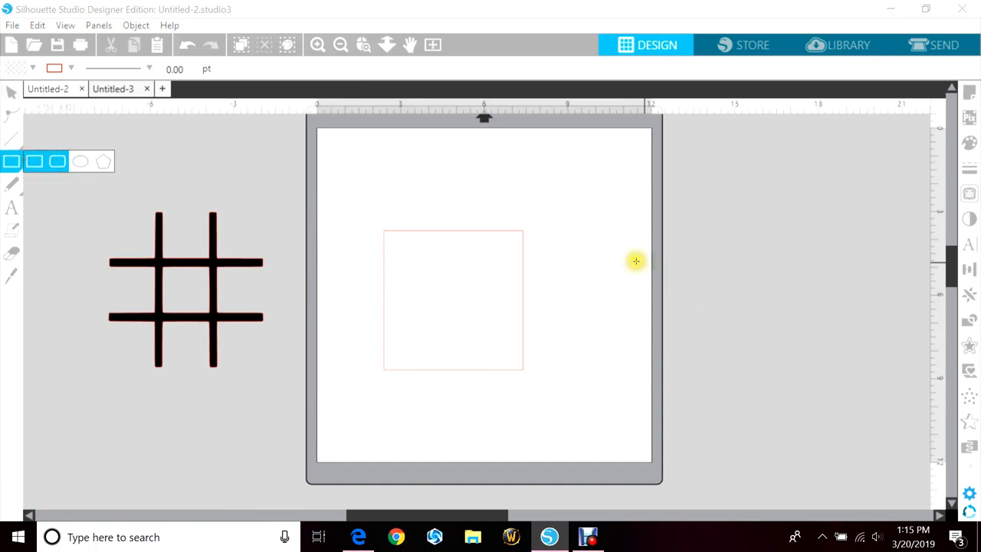
Draw one long thin bar right of the square and duplicate it into two horizontal and two vertical bars
drag(536, 255, 616, 267)
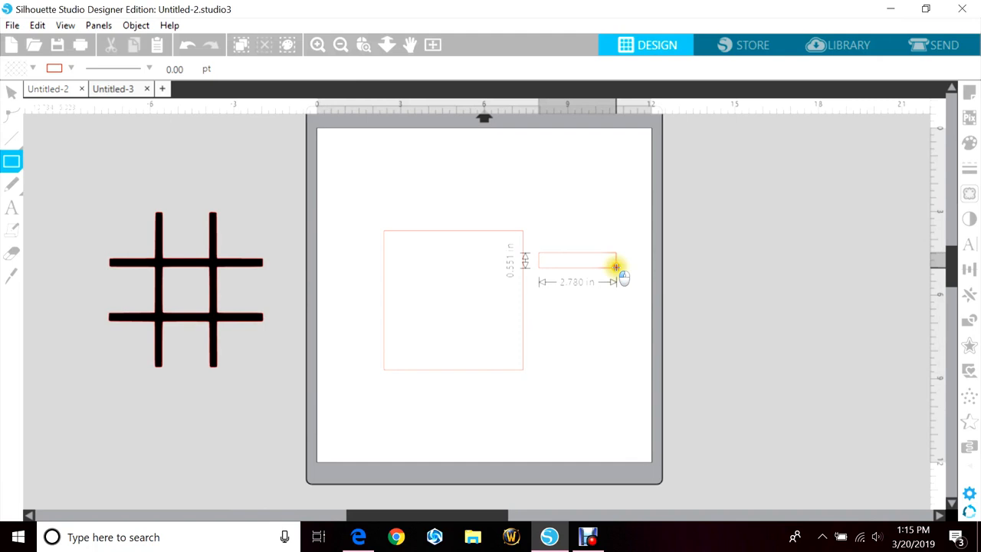
drag(616, 267, 678, 258)
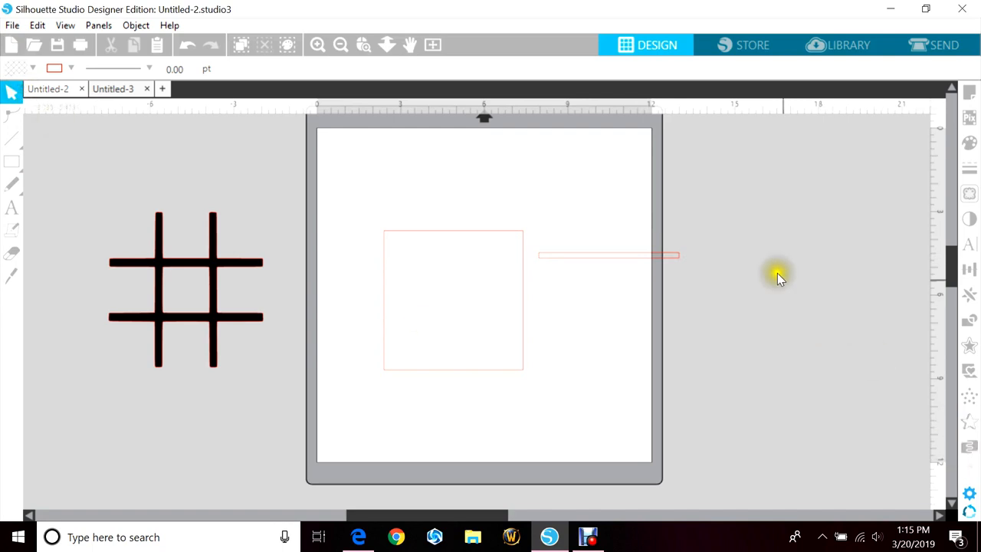
right_click(609, 257)
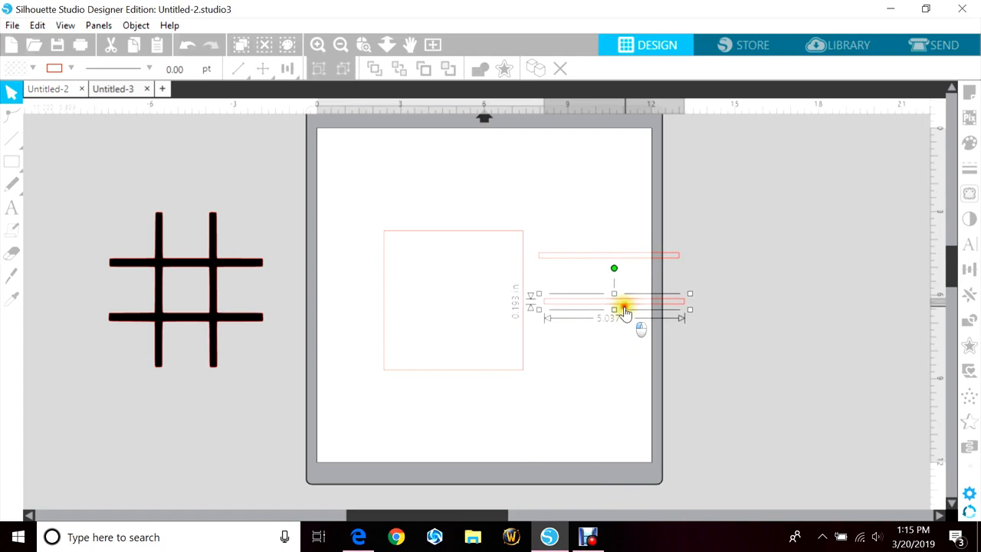
right_click(625, 310)
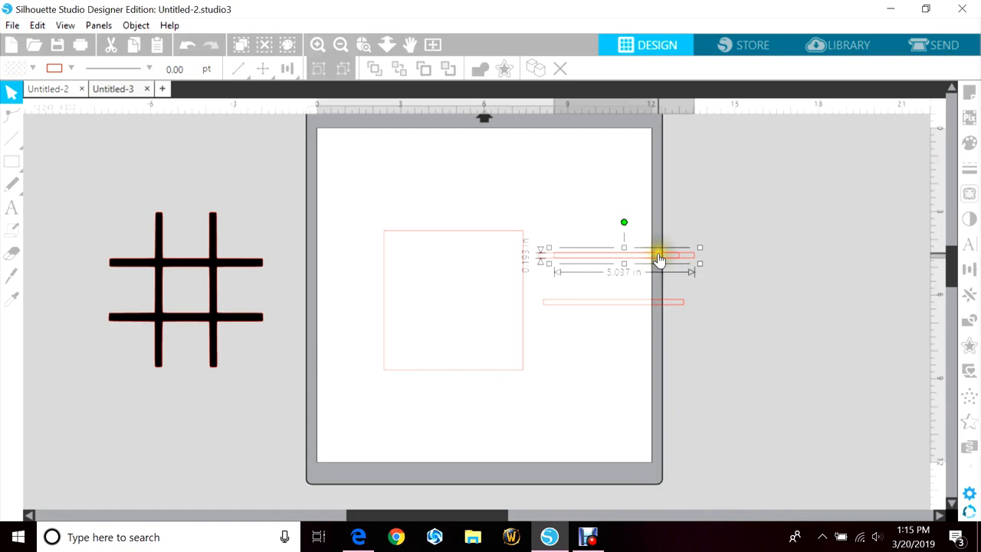
drag(623, 222, 671, 225)
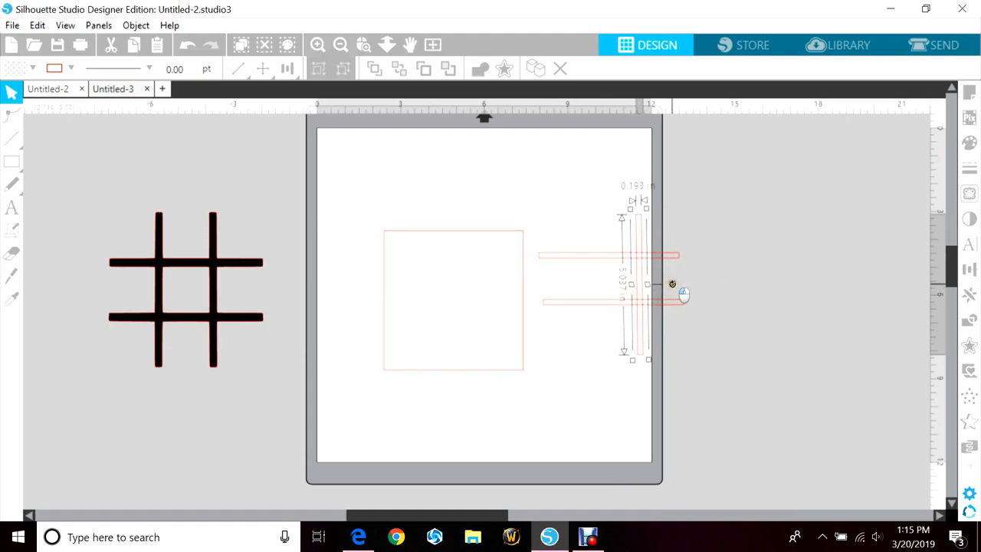
right_click(671, 283)
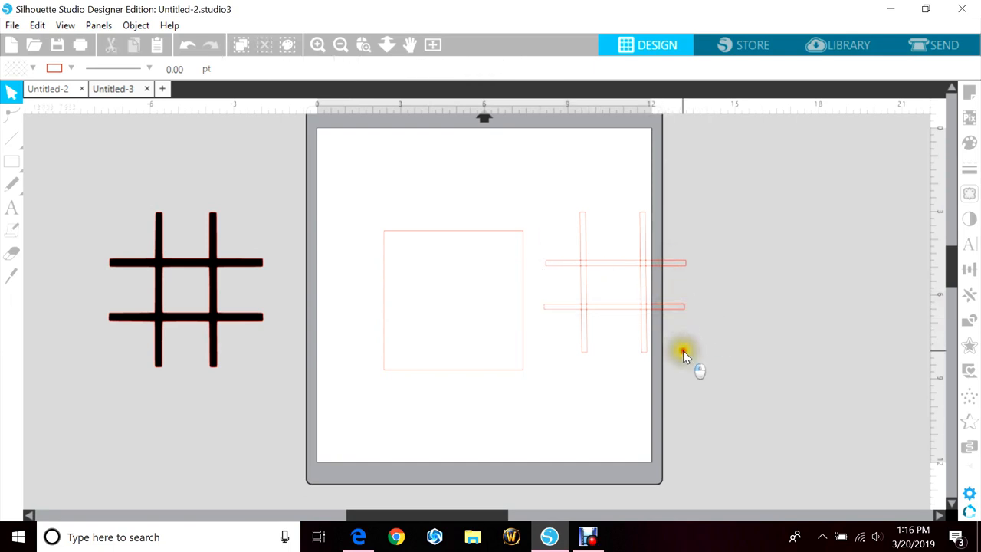
mouse_move(564, 187)
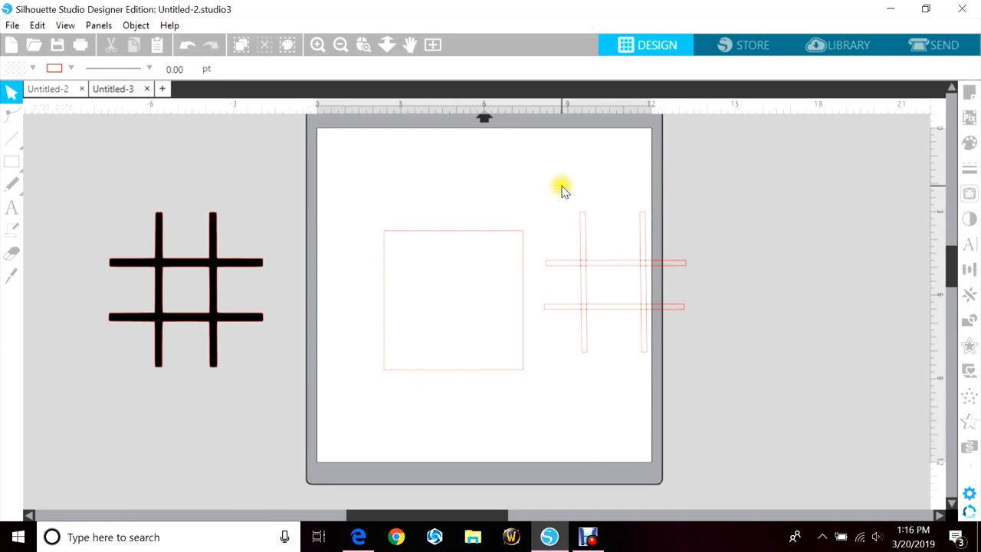
Select all four bars, fill them solid black, and resize the grid to fill the 5x5 box
click(642, 263)
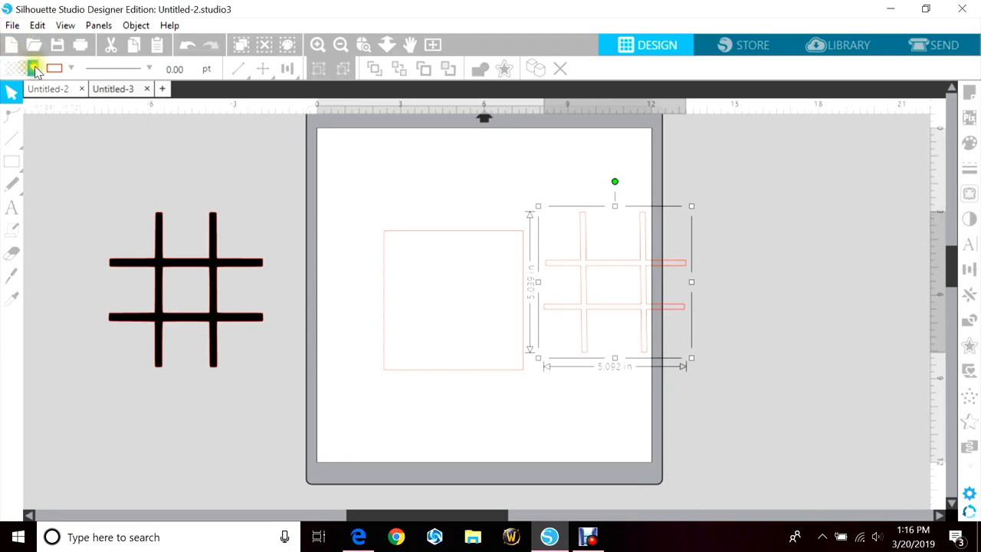
click(34, 67)
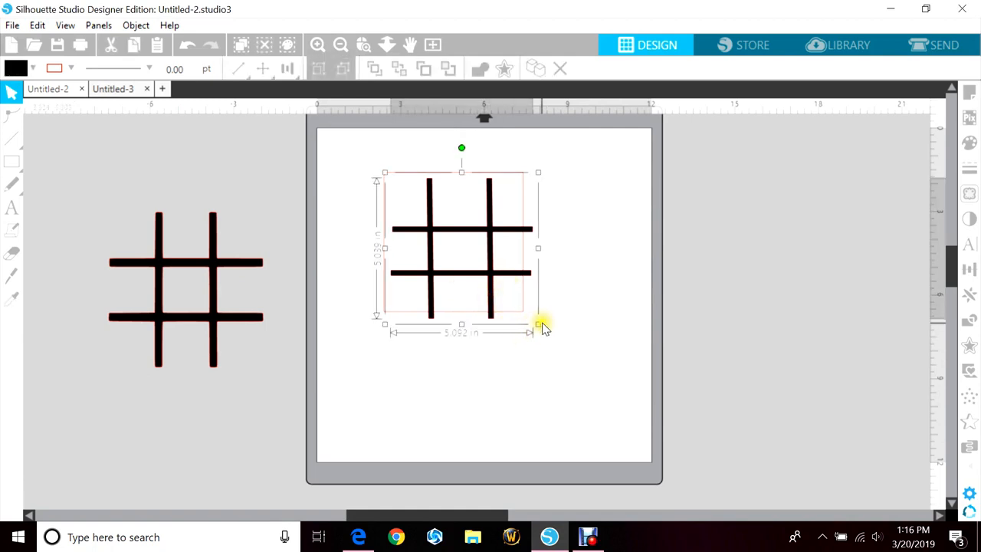
drag(538, 325, 525, 311)
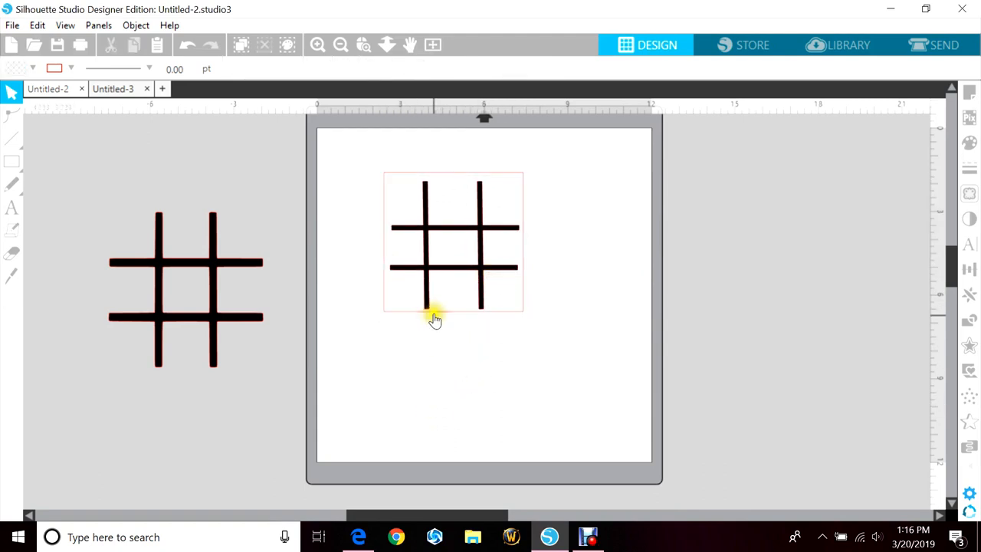
Choose Heat Transfer, Smooth as the cut material (speed 8, force 4) in the Send panel
click(933, 45)
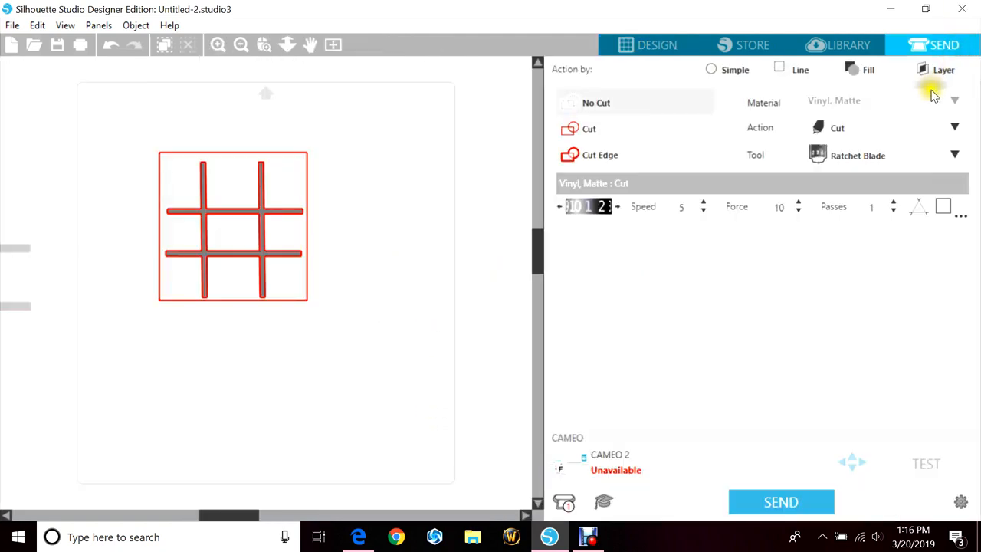
click(953, 101)
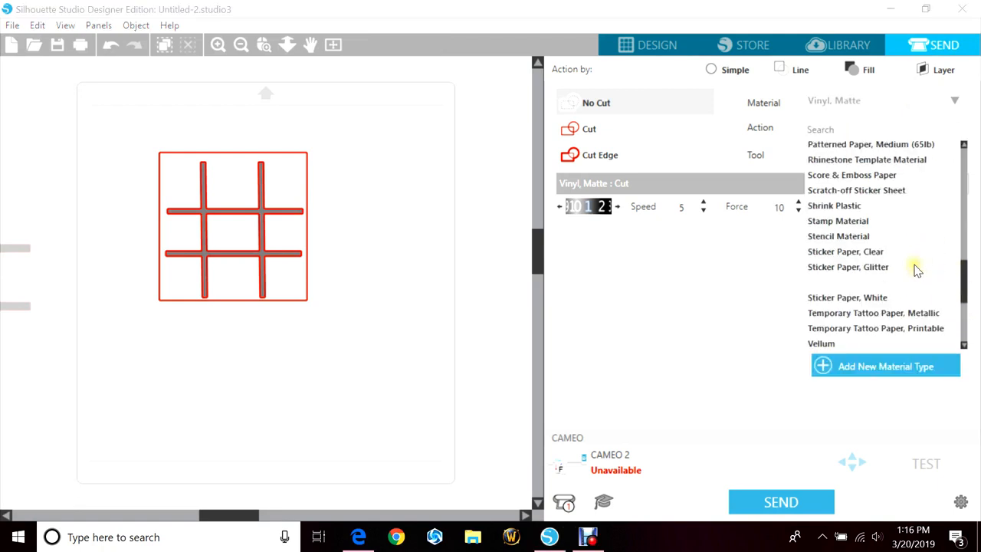
scroll(down, 3)
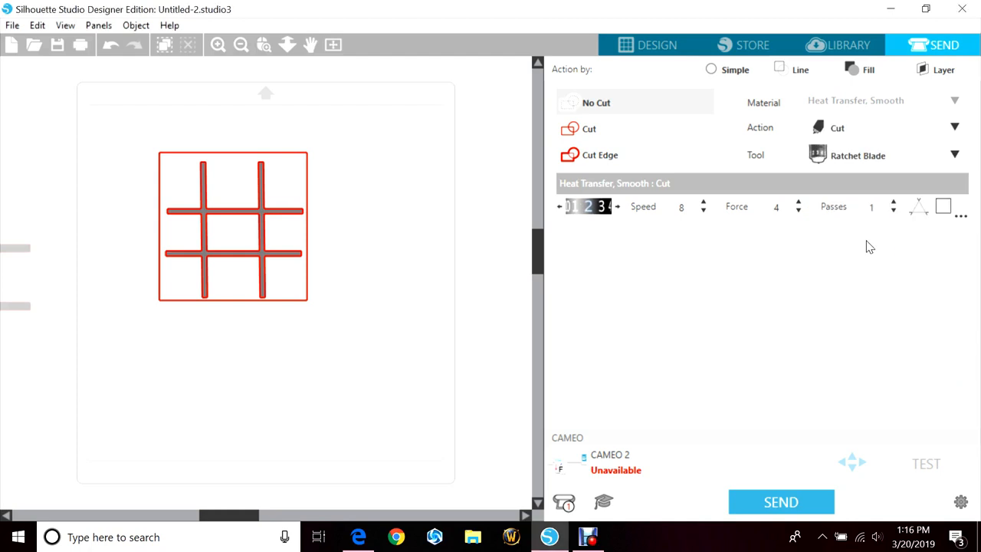
mouse_move(843, 274)
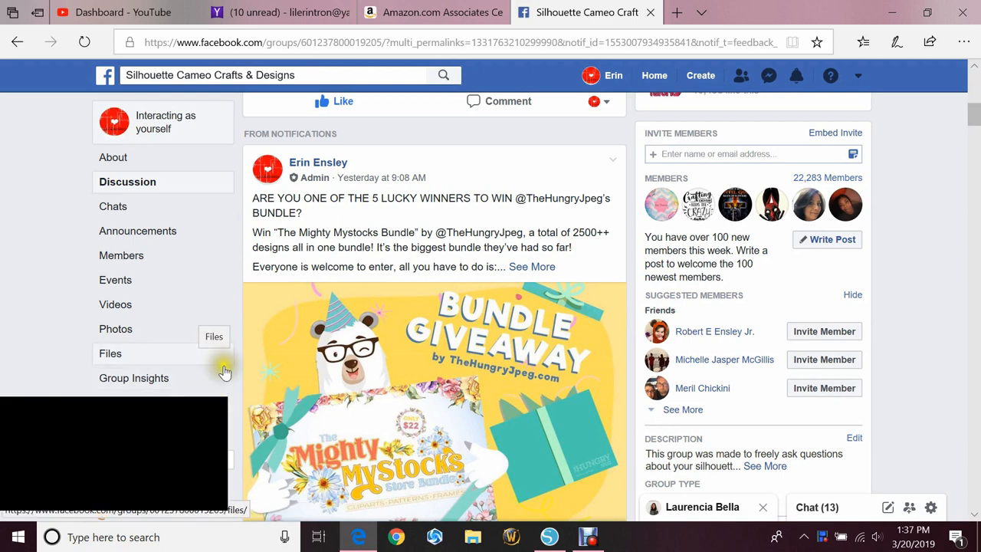
mouse_move(532, 267)
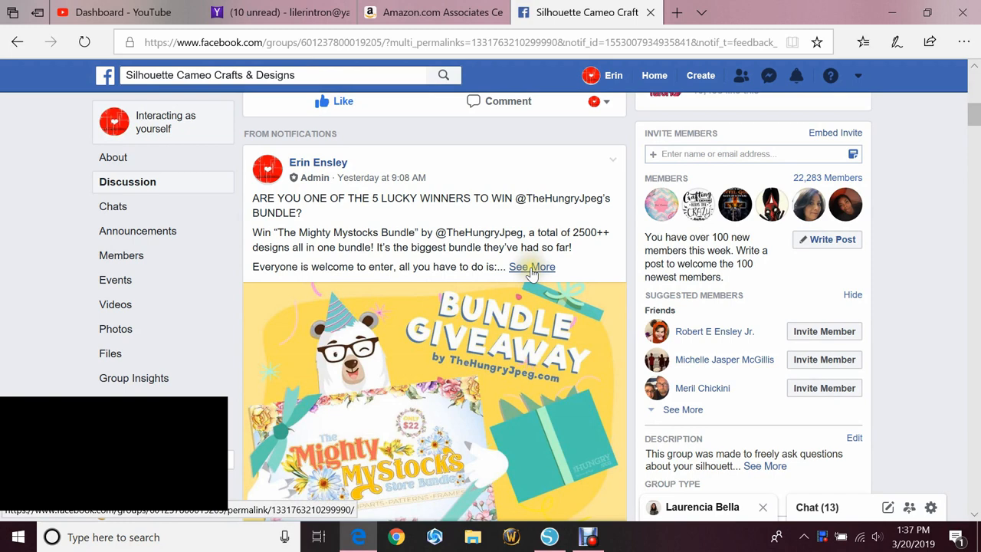
Expand the Mighty Mystocks bundle giveaway post and scroll through its entry steps
click(531, 266)
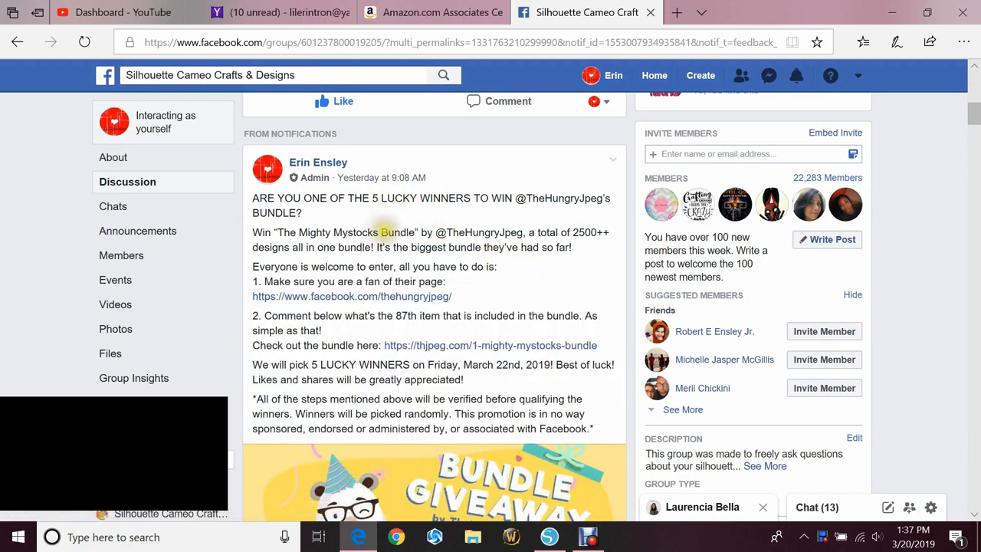
scroll(down, 3)
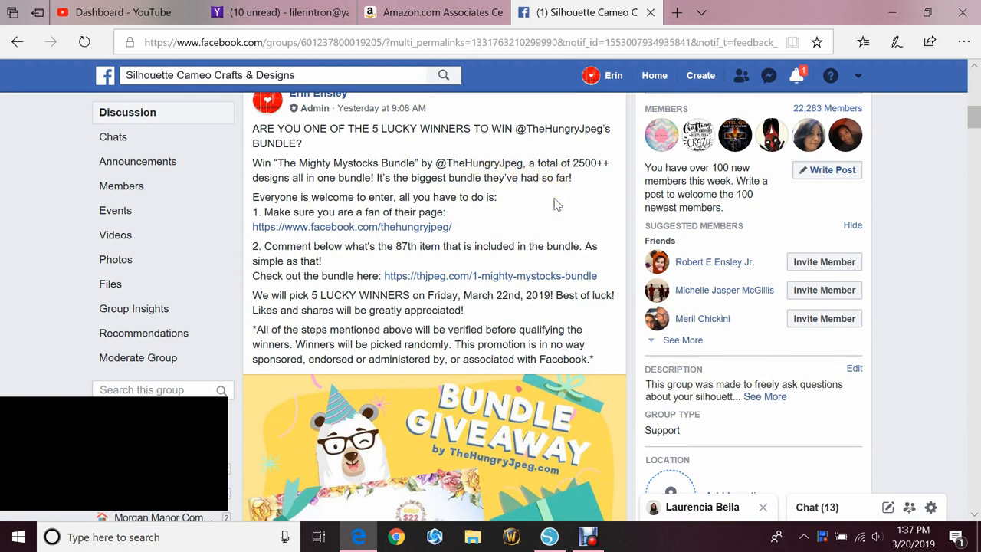
scroll(down, 3)
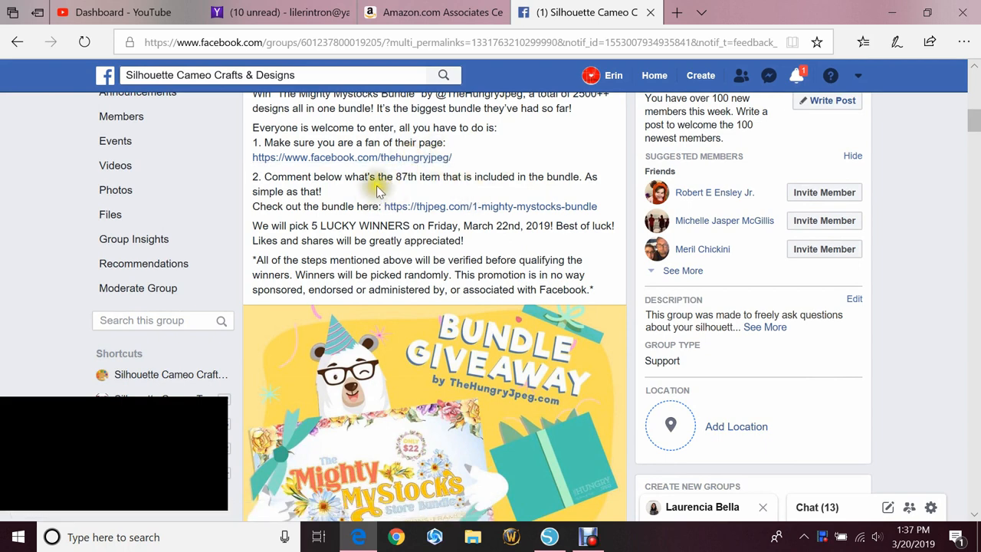
mouse_move(460, 190)
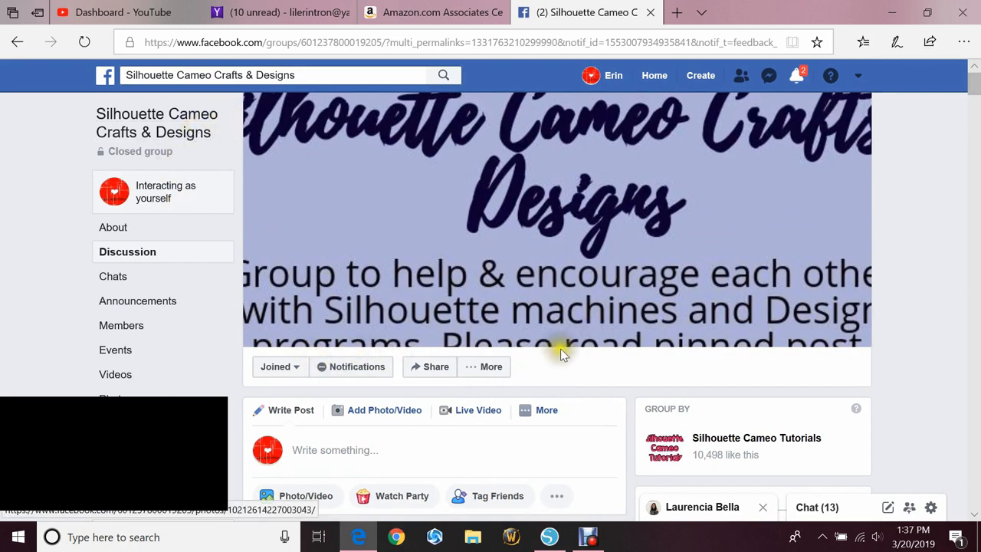
scroll(down, 3)
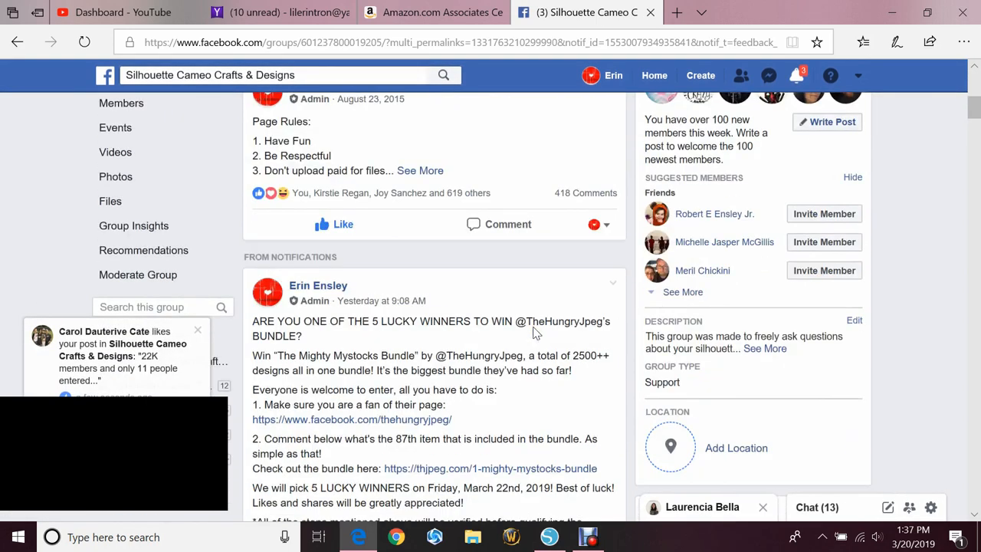
scroll(down, 3)
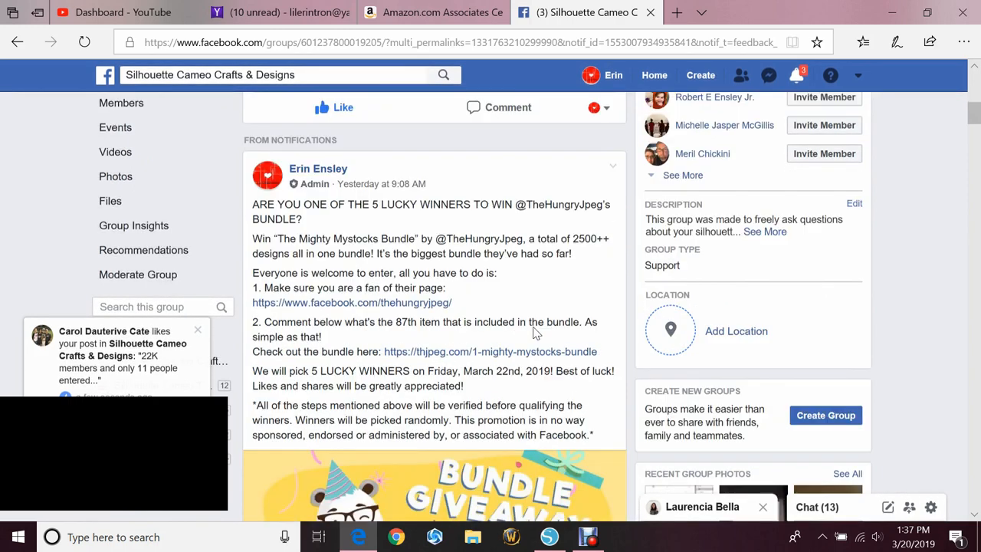